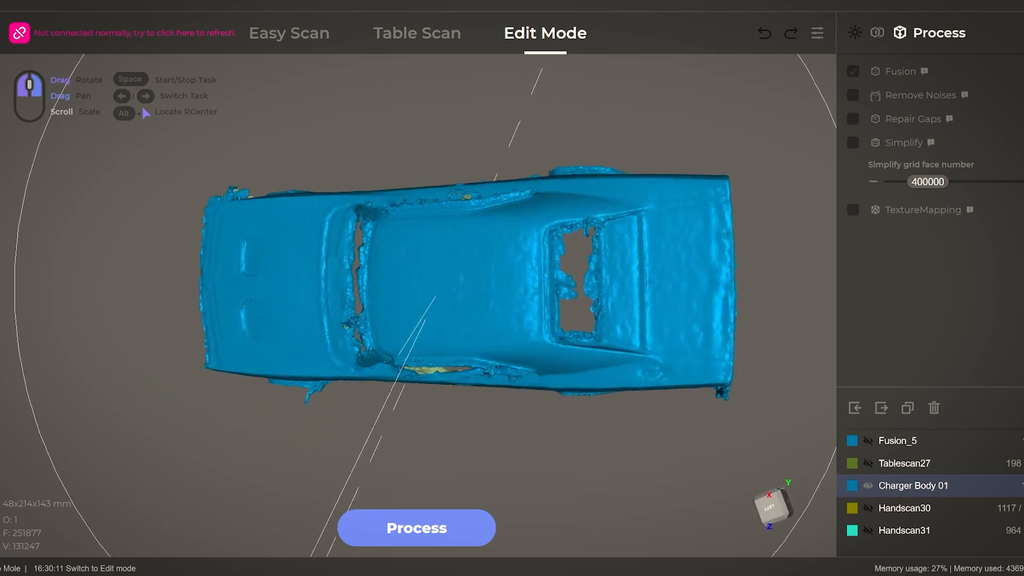
- Leave the Charger Body scan and browse the AESUB Blue Scanning Spray photos
left_click(416, 527)
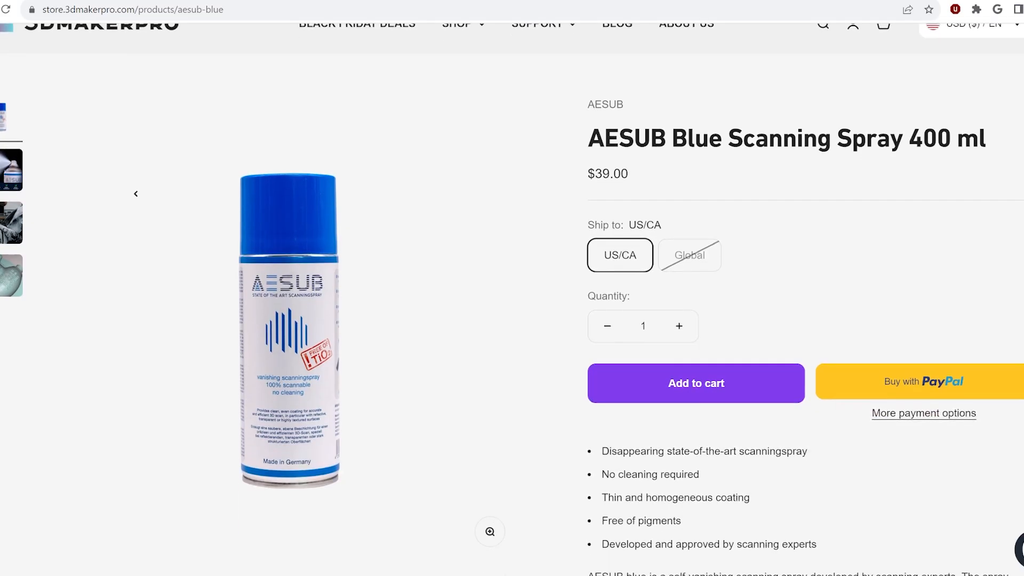
left_click(11, 104)
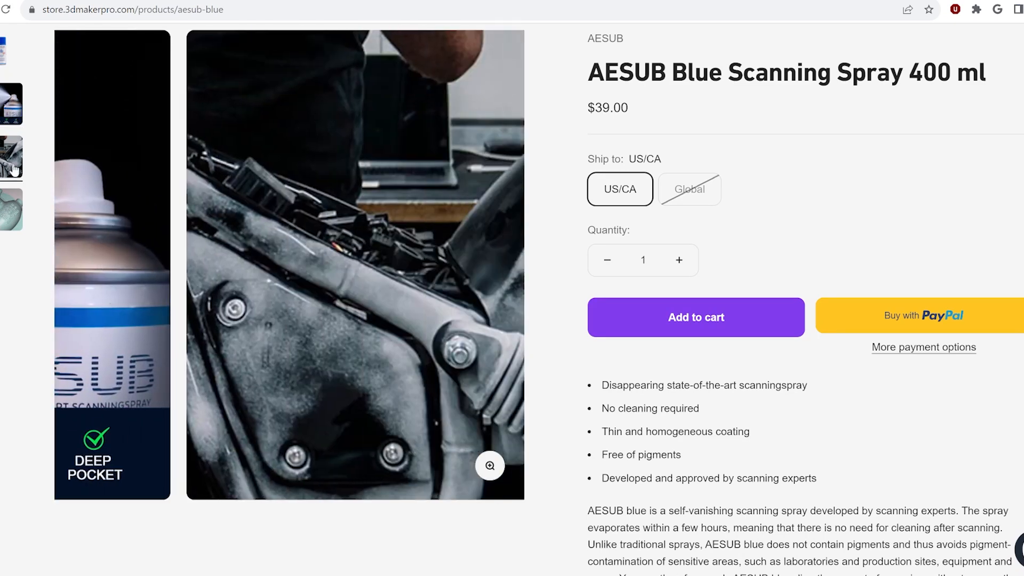
left_click(12, 209)
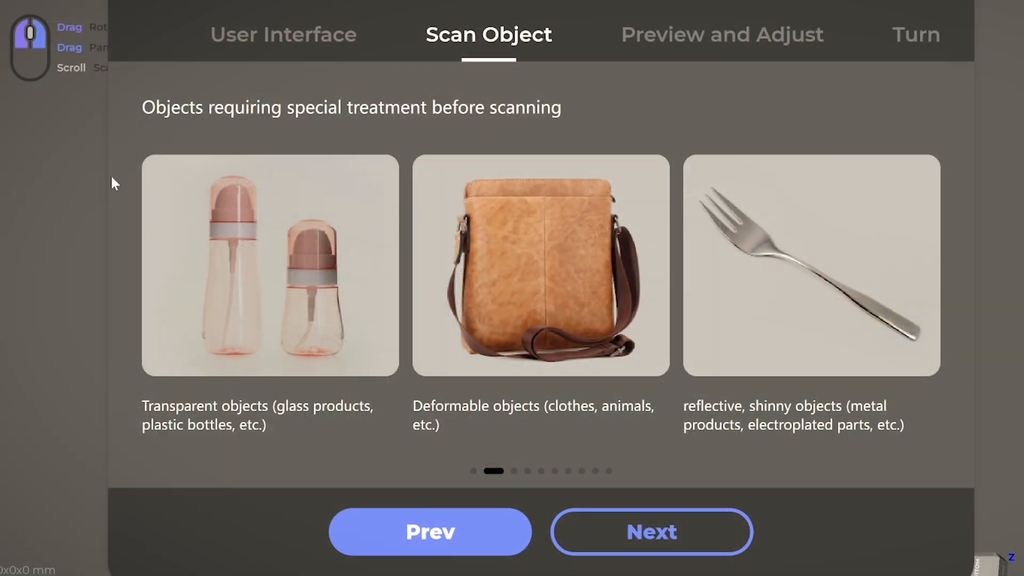
mouse_move(622, 460)
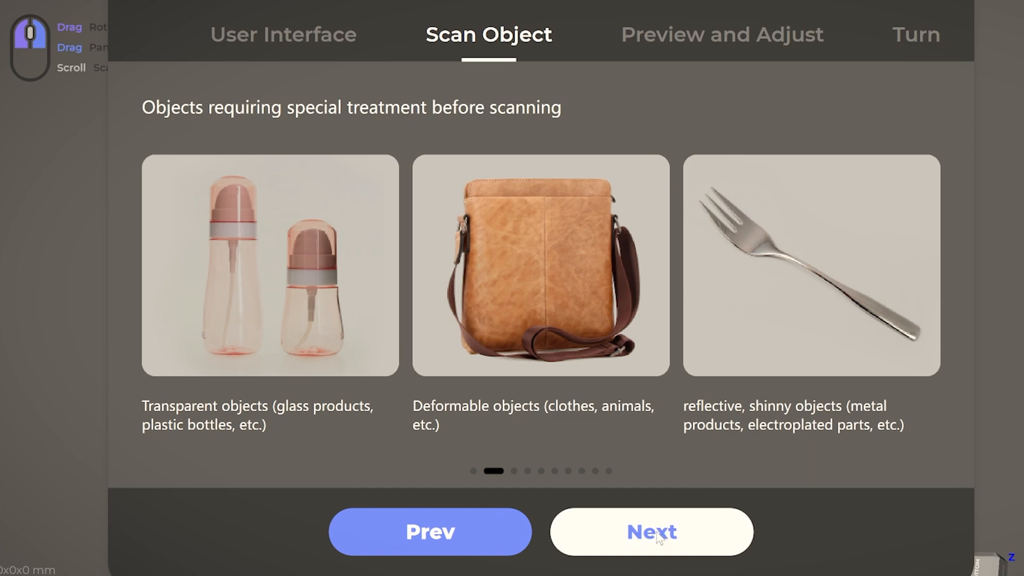
- Advance the scanning guide to its next page on special-treatment objects
left_click(651, 531)
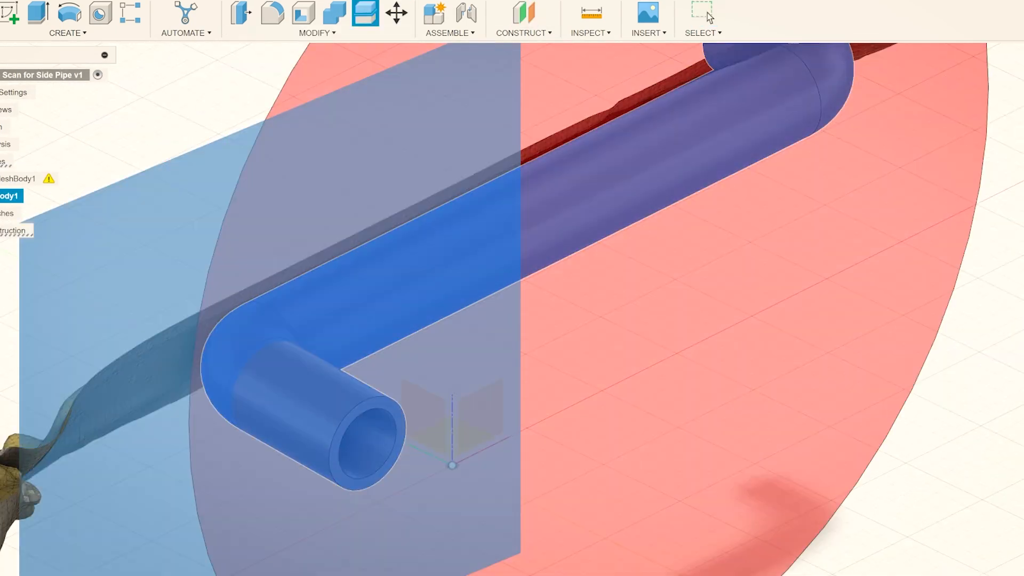
- Open the Scan for Side Pipe v1 design showing the pipe over the mesh
left_click(273, 12)
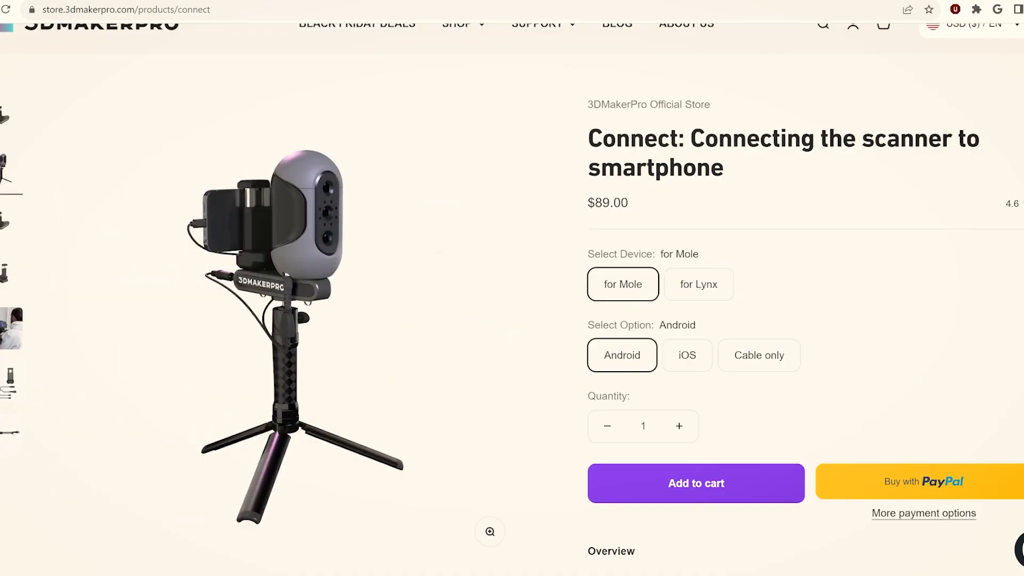
- Scroll the Connect accessory page and view another photo in its gallery
scroll("down", 3)
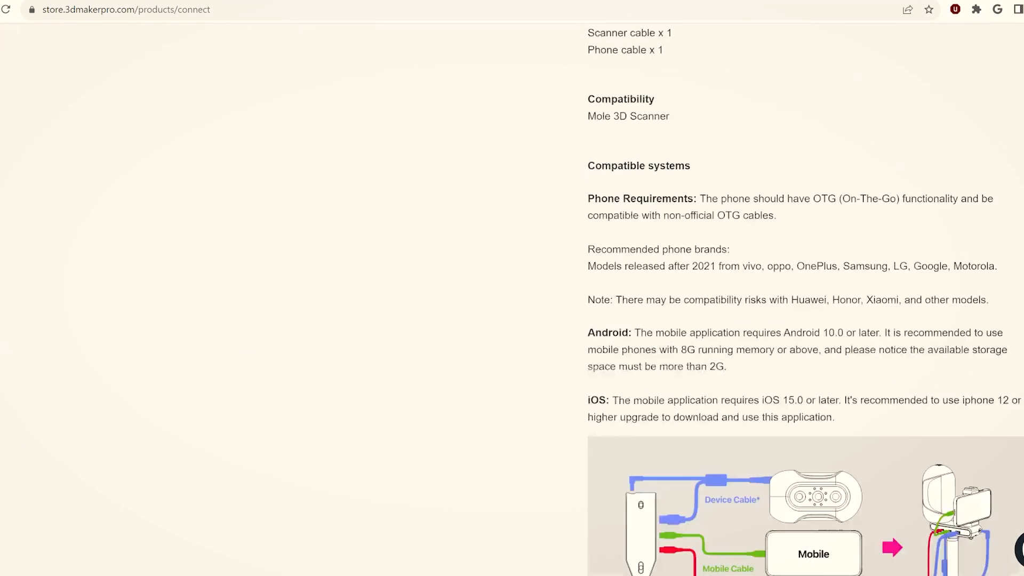
scroll("up", 3)
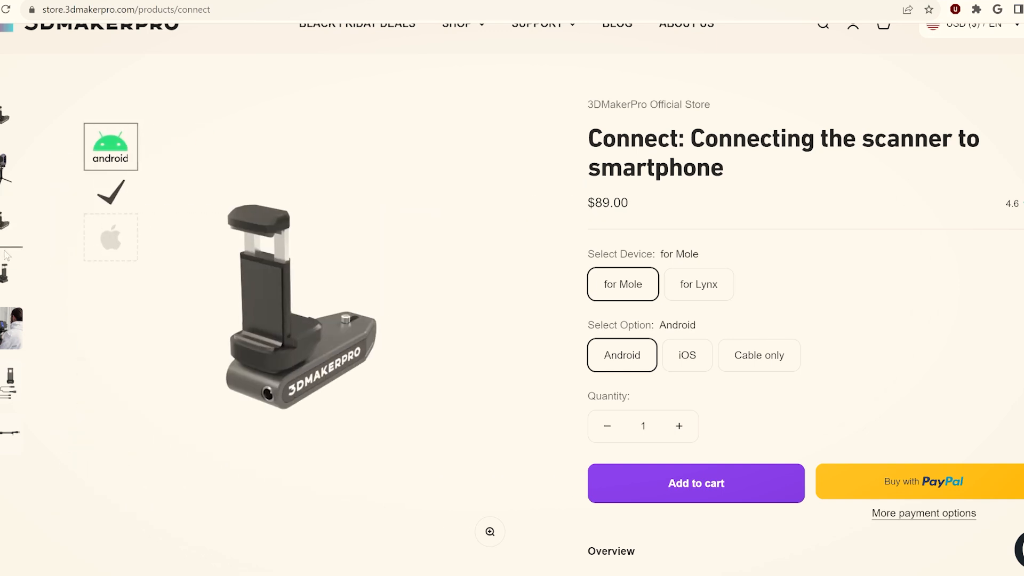
left_click(110, 237)
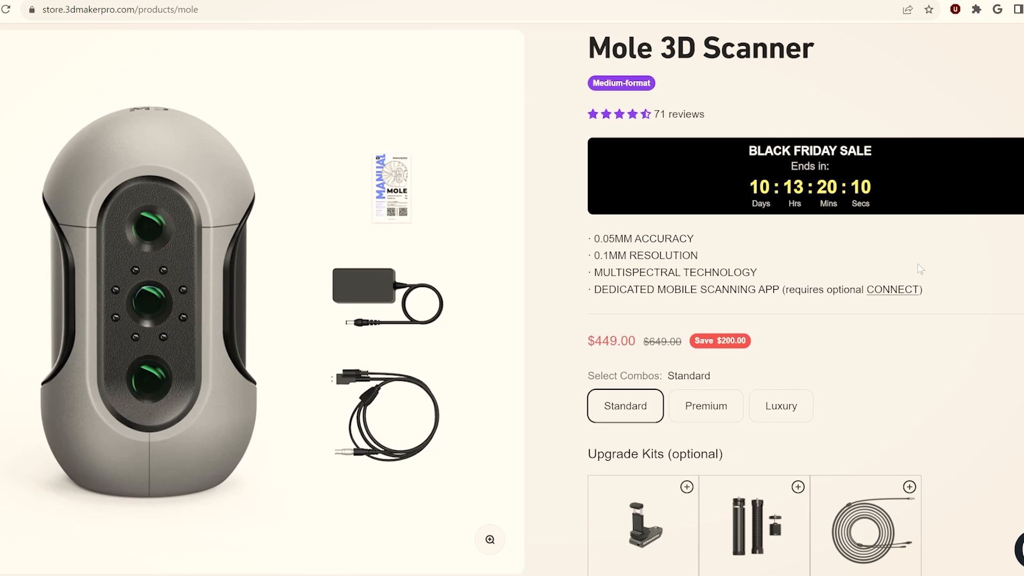
- Compare the Premium combo, then select the Luxury combo at $599.00
left_click(705, 406)
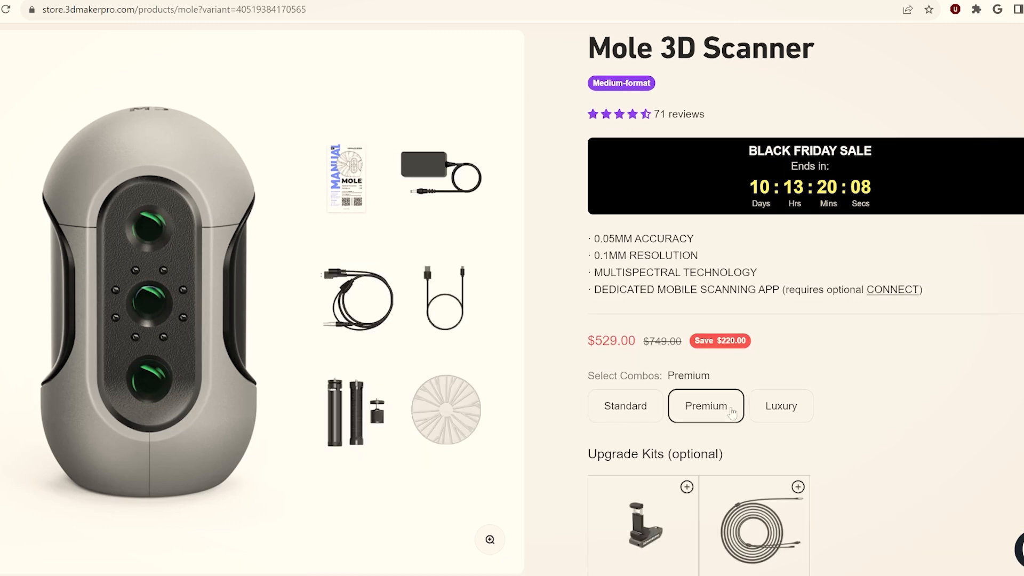
left_click(780, 404)
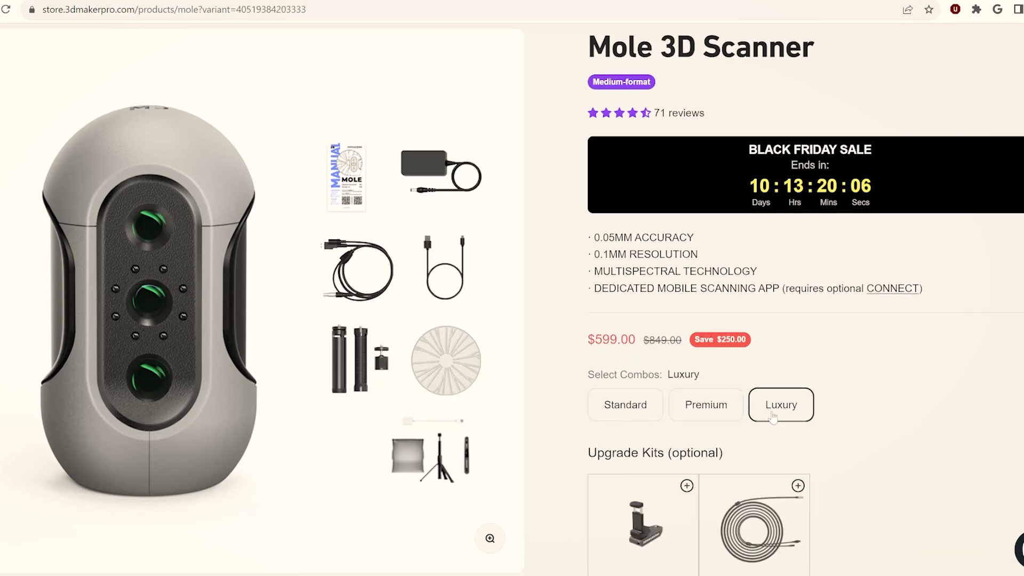